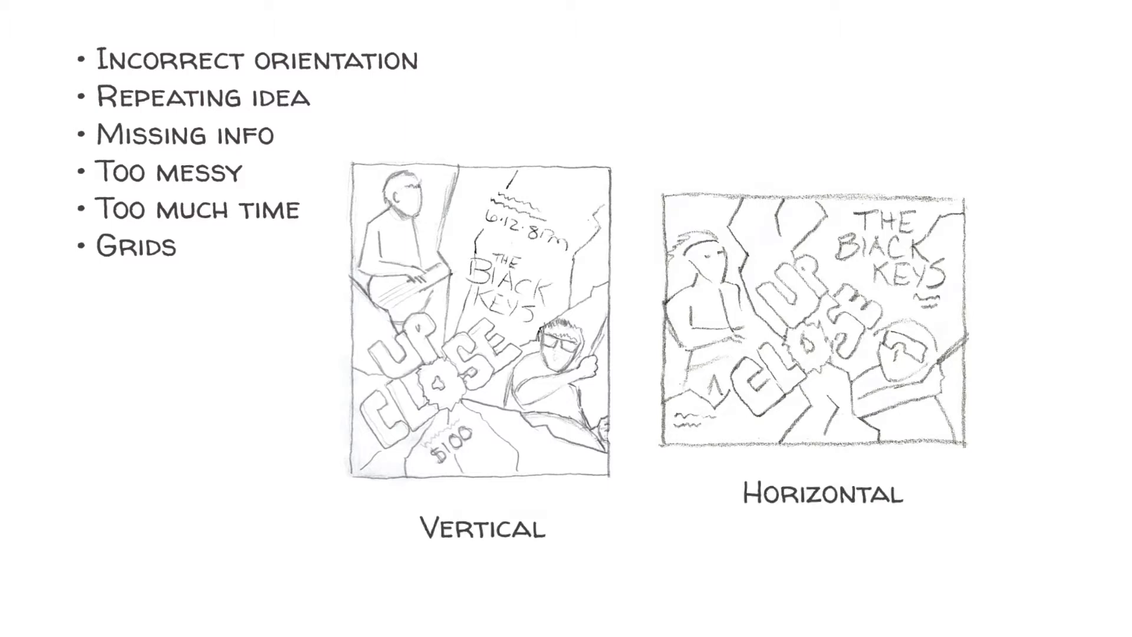
{"action": "mouse_move", "coordinate": [479, 632]}
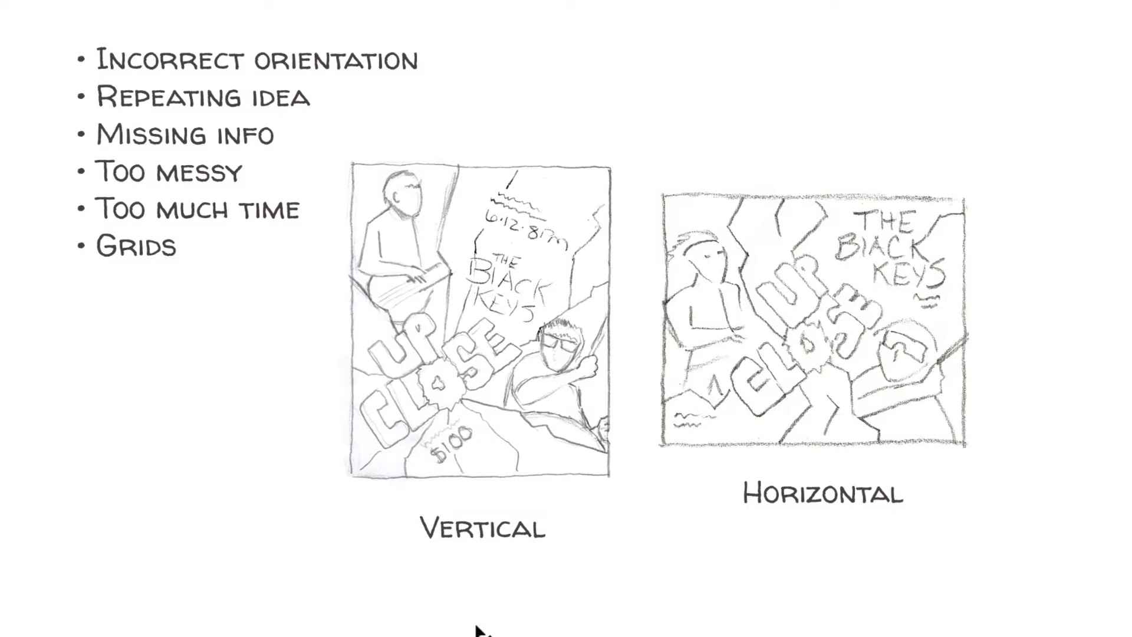
{"action": "mouse_move", "coordinate": [442, 572]}
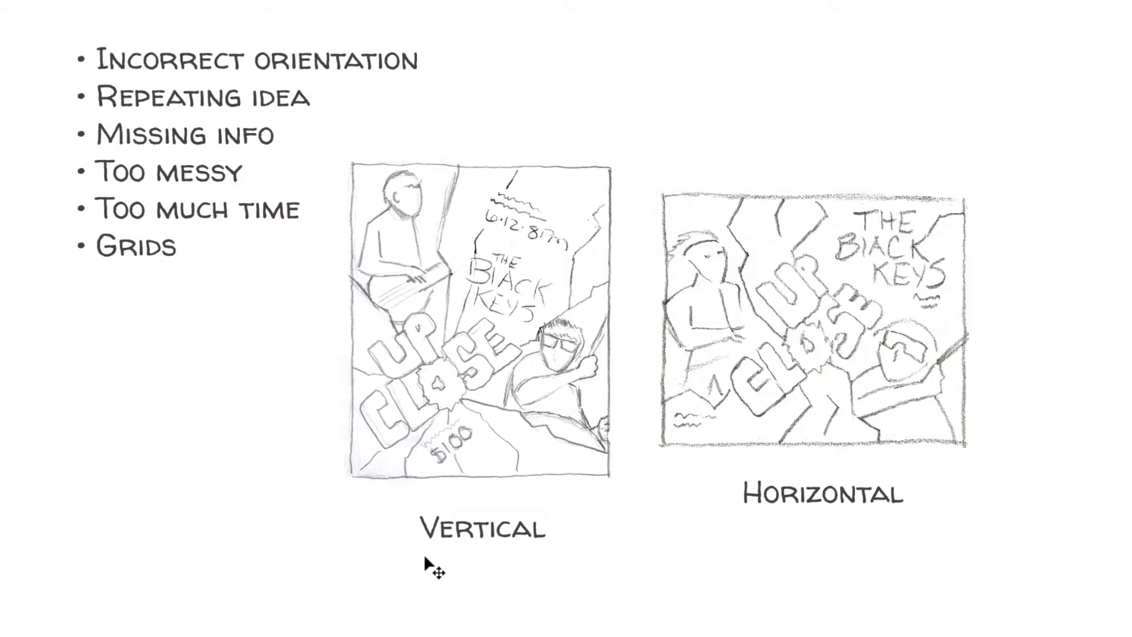
{"action": "mouse_move", "coordinate": [897, 537]}
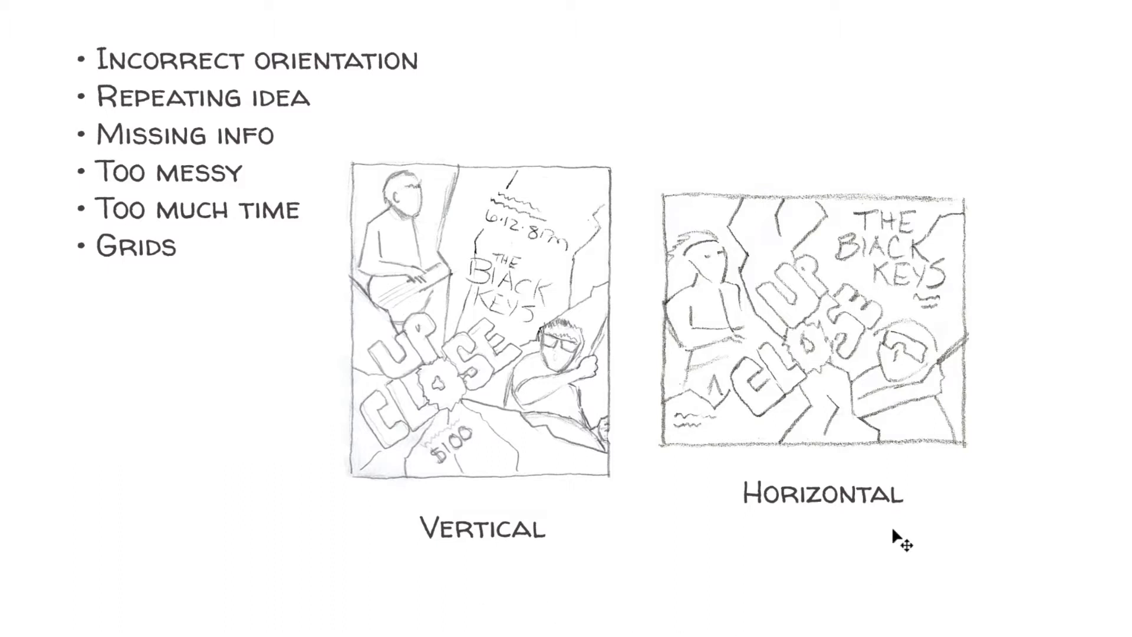
{"action": "mouse_move", "coordinate": [885, 542]}
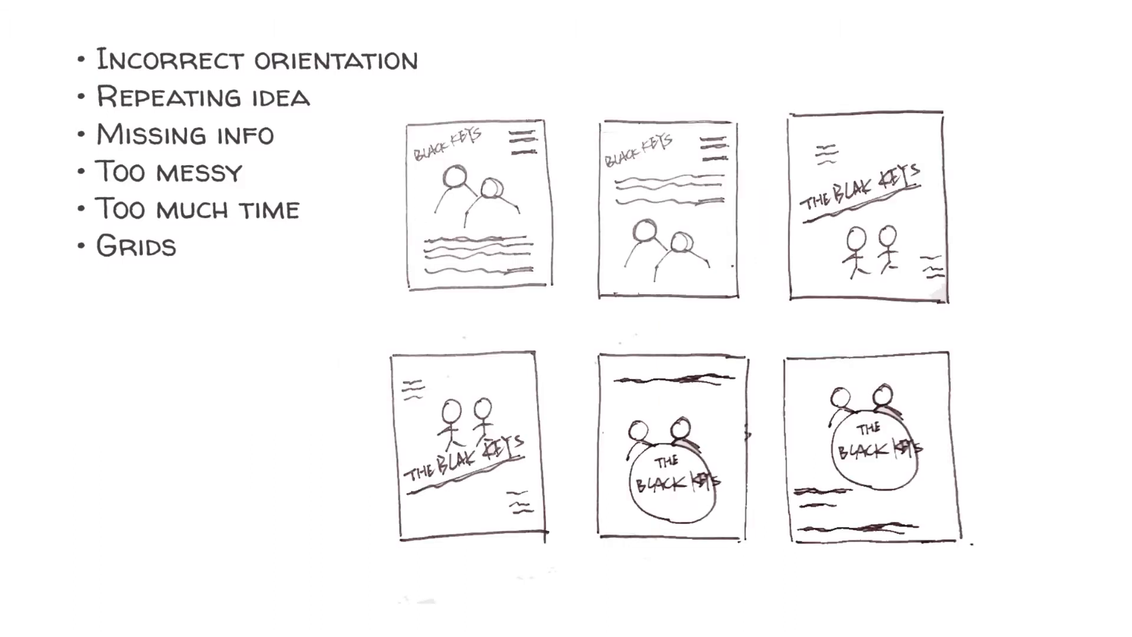
{"action": "mouse_move", "coordinate": [646, 606]}
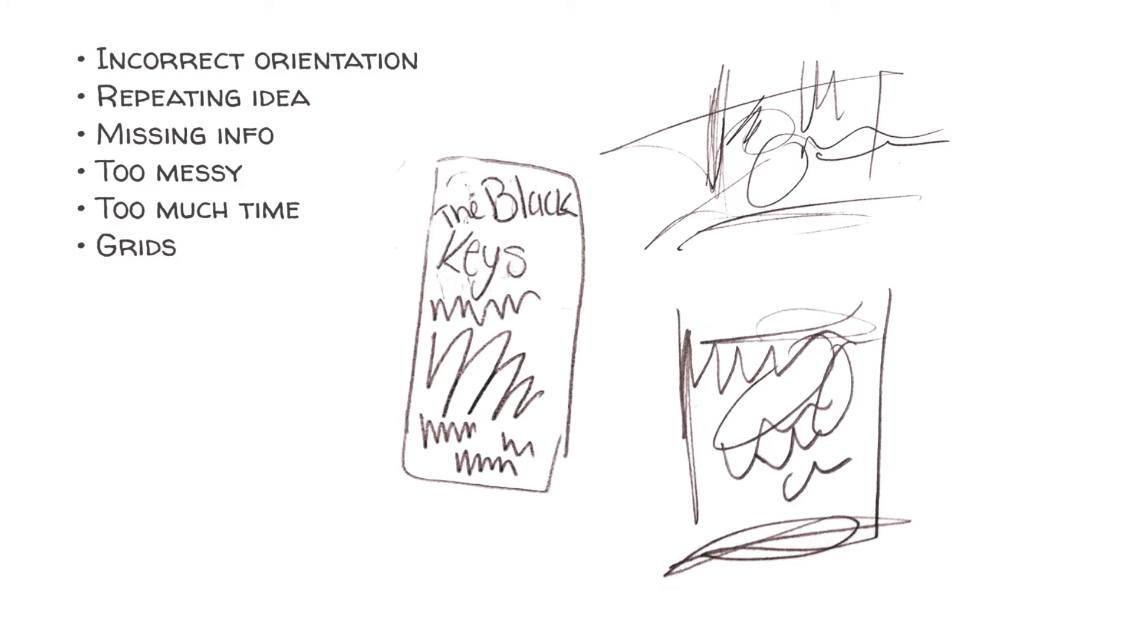
{"action": "mouse_move", "coordinate": [288, 159]}
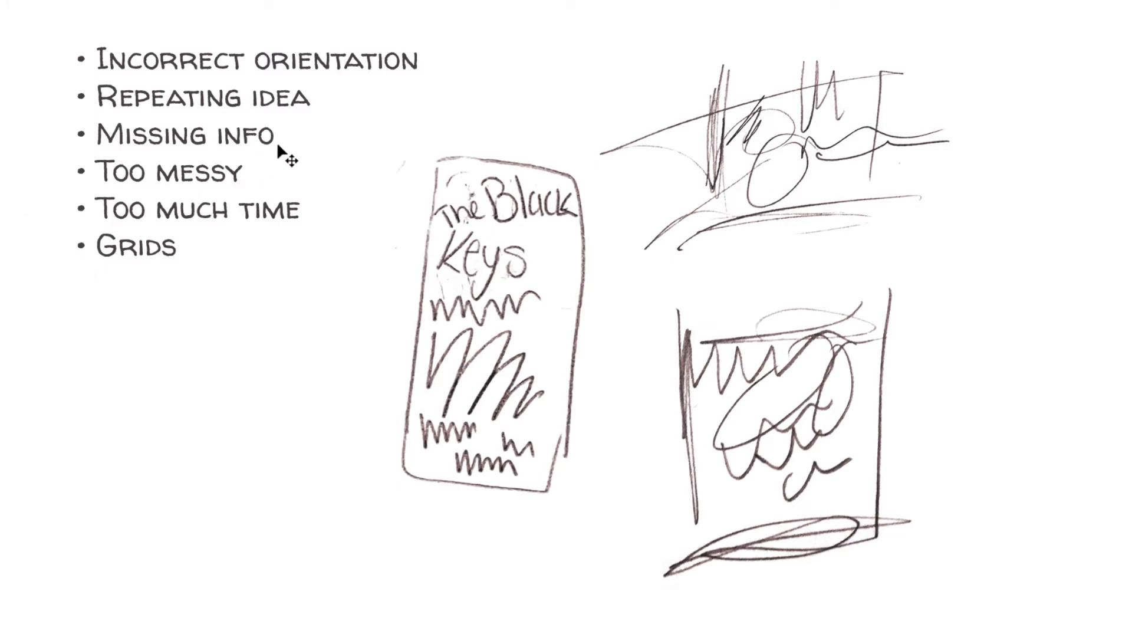
{"action": "mouse_move", "coordinate": [201, 163]}
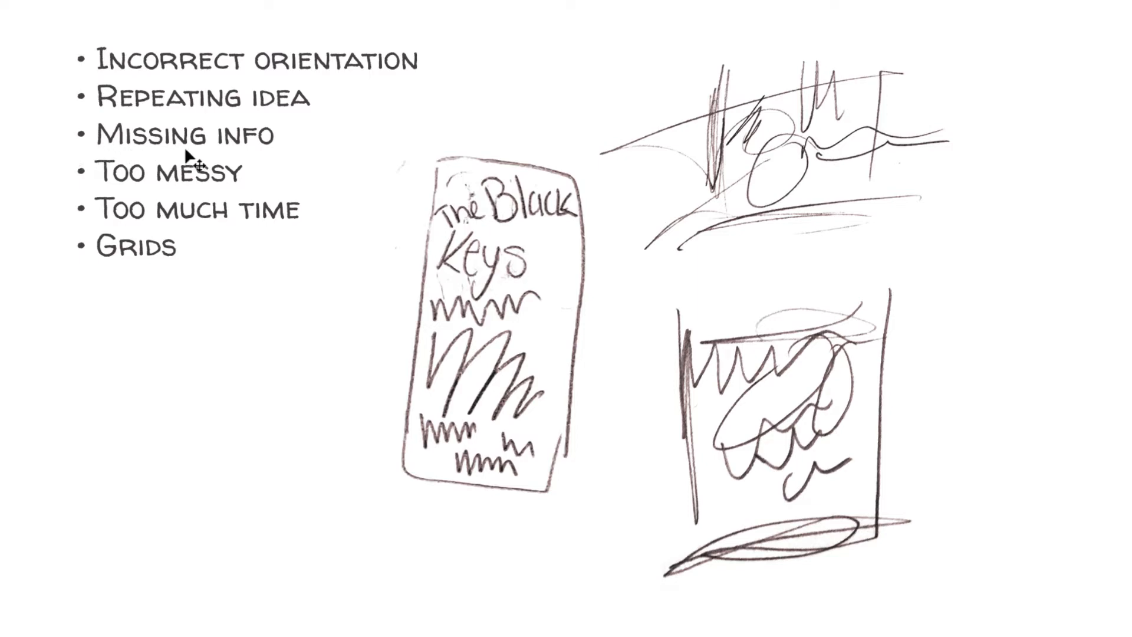
{"action": "mouse_move", "coordinate": [302, 157]}
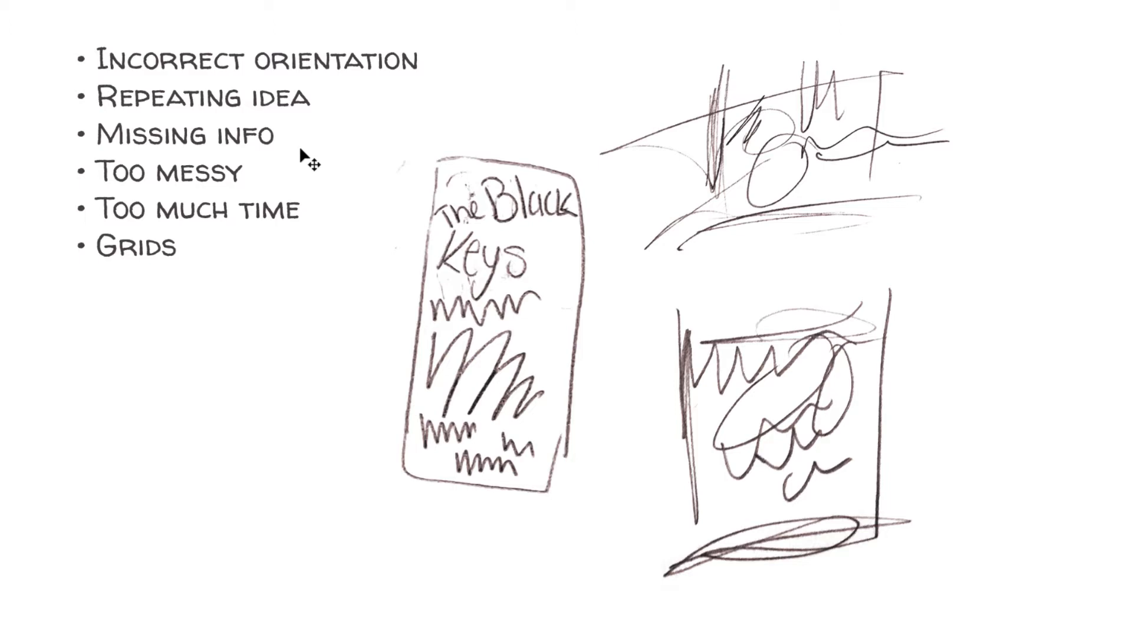
{"action": "mouse_move", "coordinate": [306, 174]}
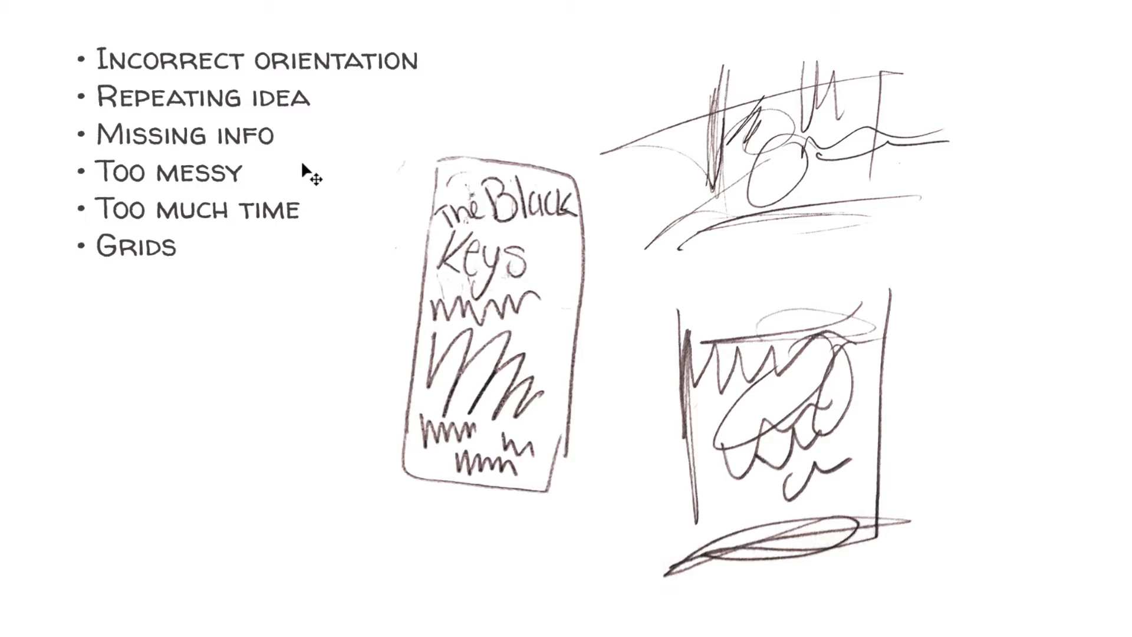
{"action": "mouse_move", "coordinate": [300, 189]}
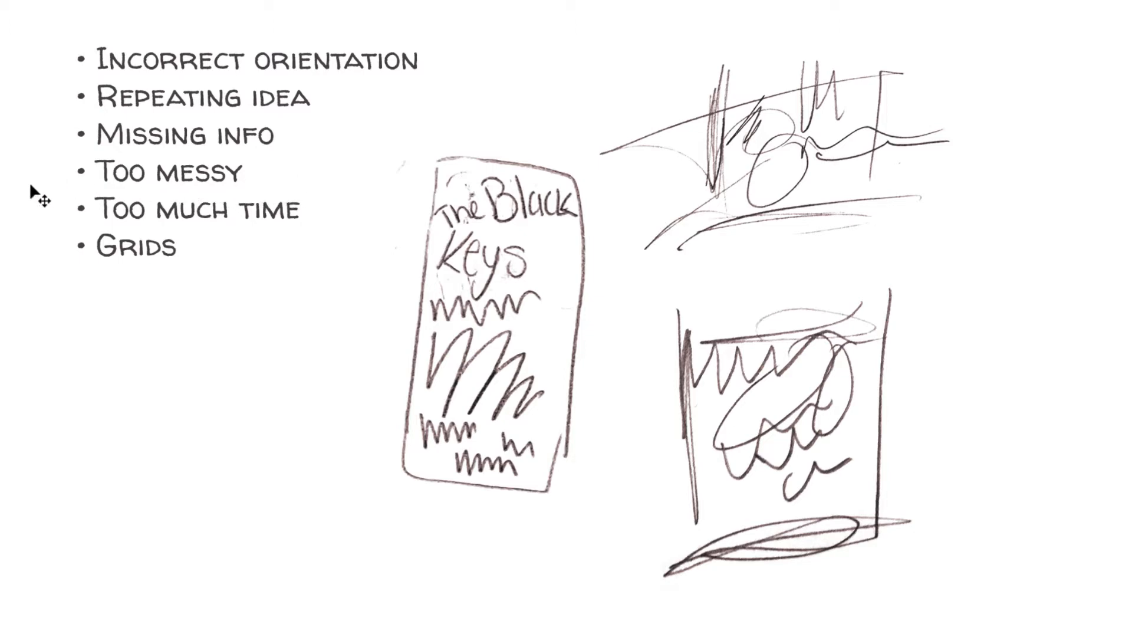
{"action": "mouse_move", "coordinate": [307, 201]}
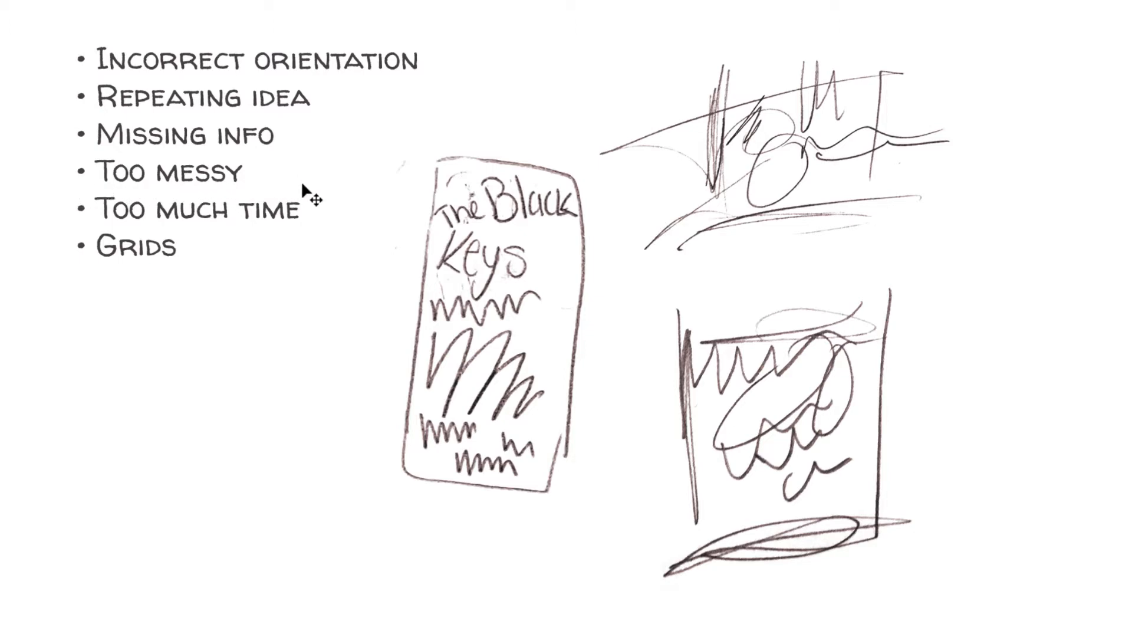
{"action": "mouse_move", "coordinate": [440, 598]}
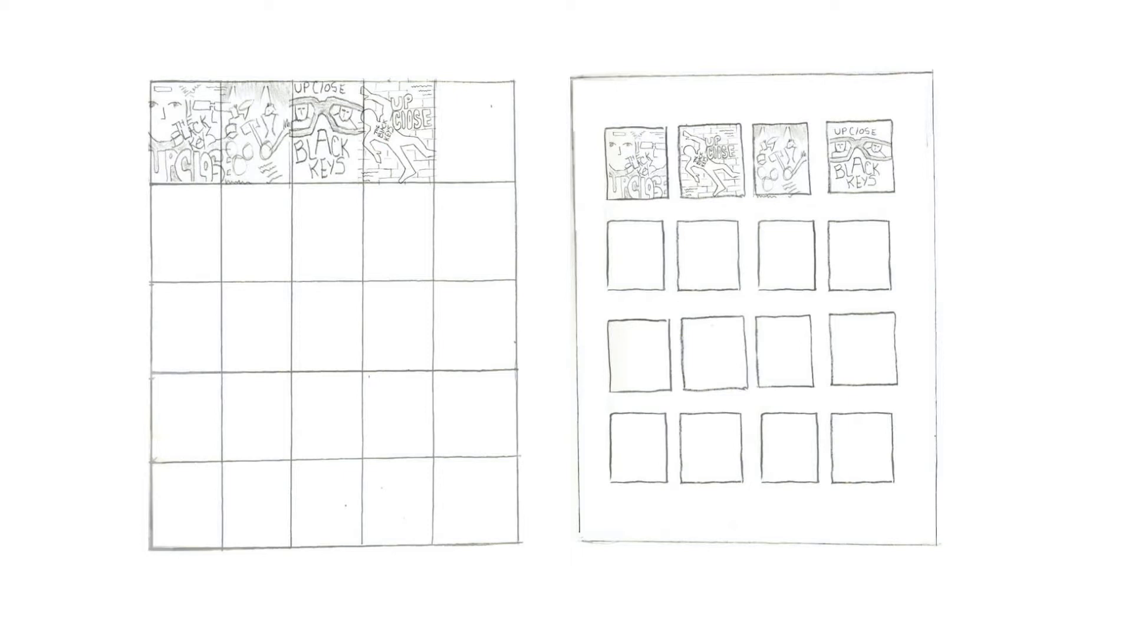
{"action": "mouse_move", "coordinate": [1124, 510]}
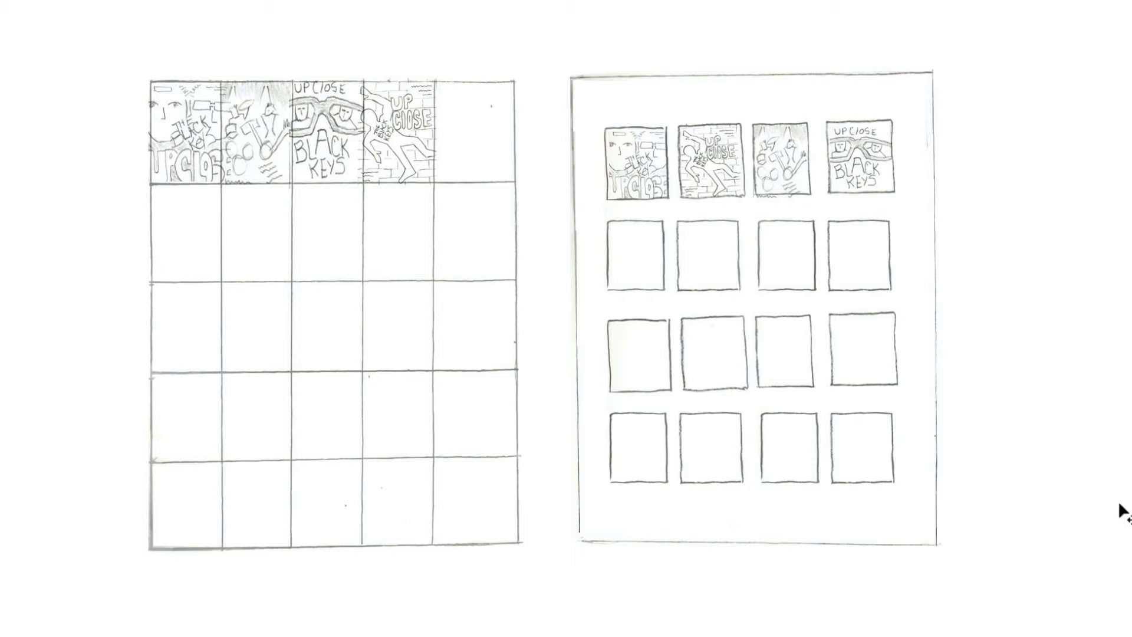